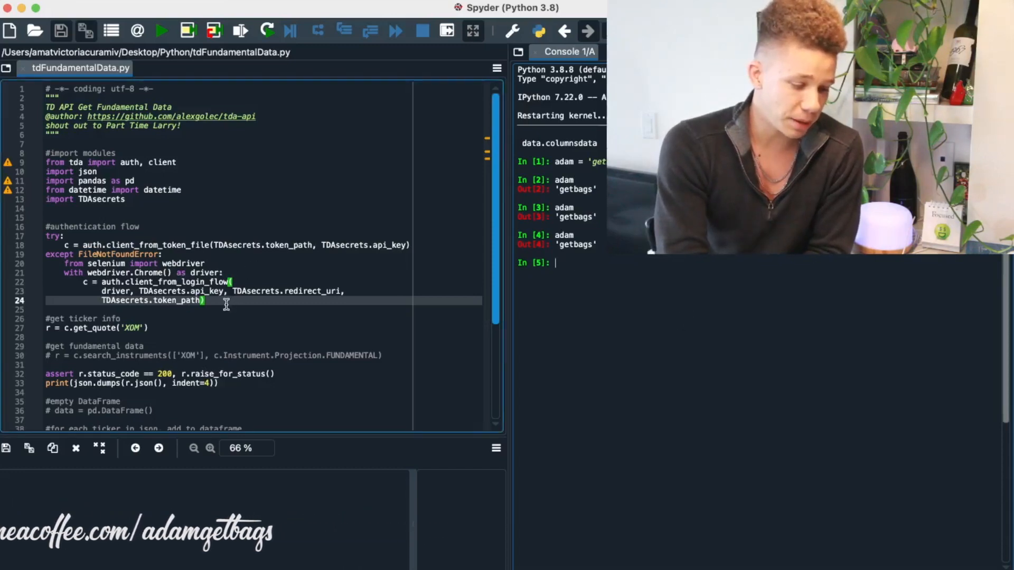
Review the auth flow and TDAsecrets import, then swap get_quote for a FUNDAMENTAL search_instruments call and run
{"action": "left_click_drag", "start_coordinate": [45, 226], "coordinate": [204, 300]}
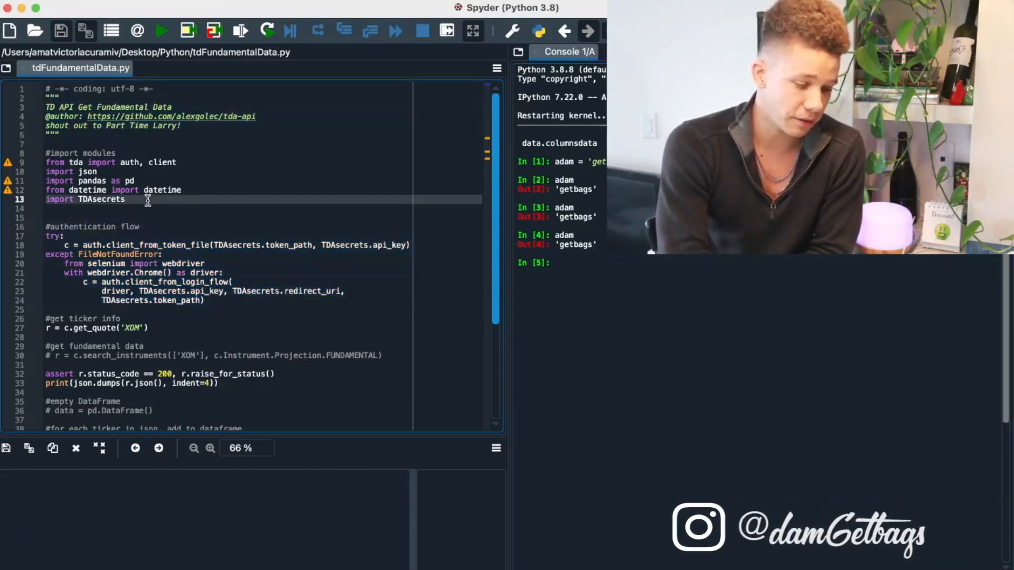
{"action": "double_click", "coordinate": [101, 199]}
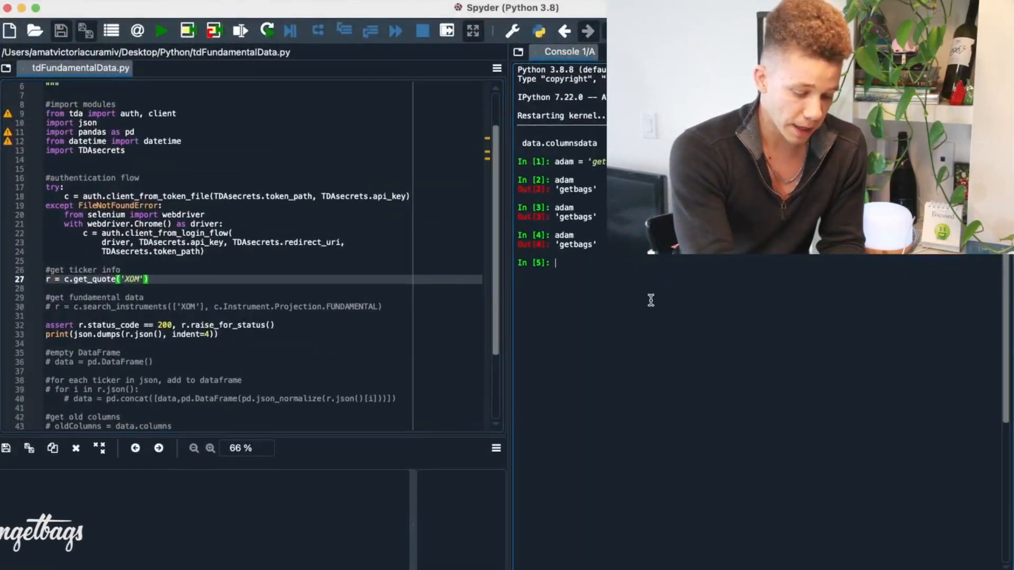
{"action": "left_click", "coordinate": [161, 31]}
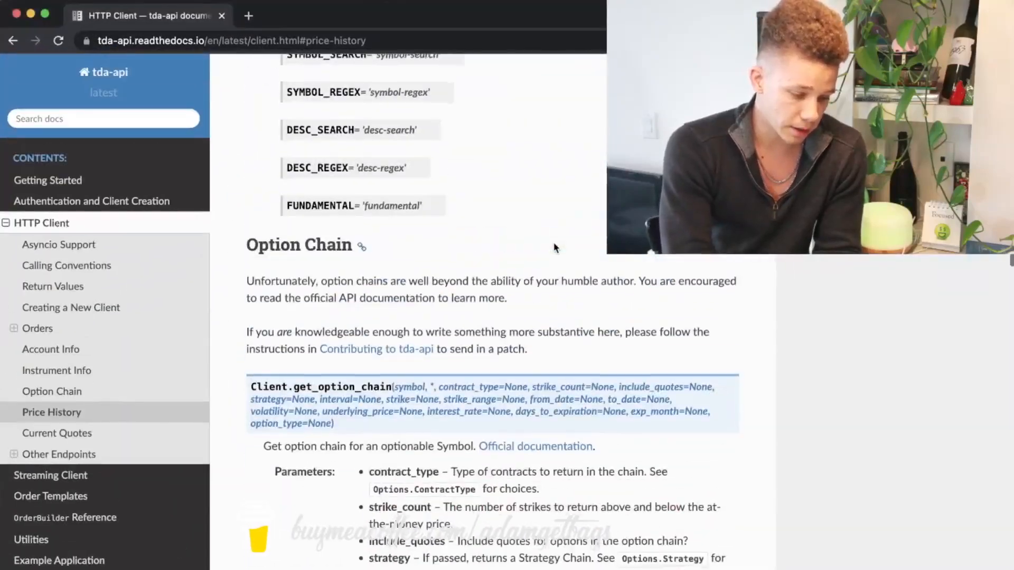
{"action": "right_click", "coordinate": [546, 336]}
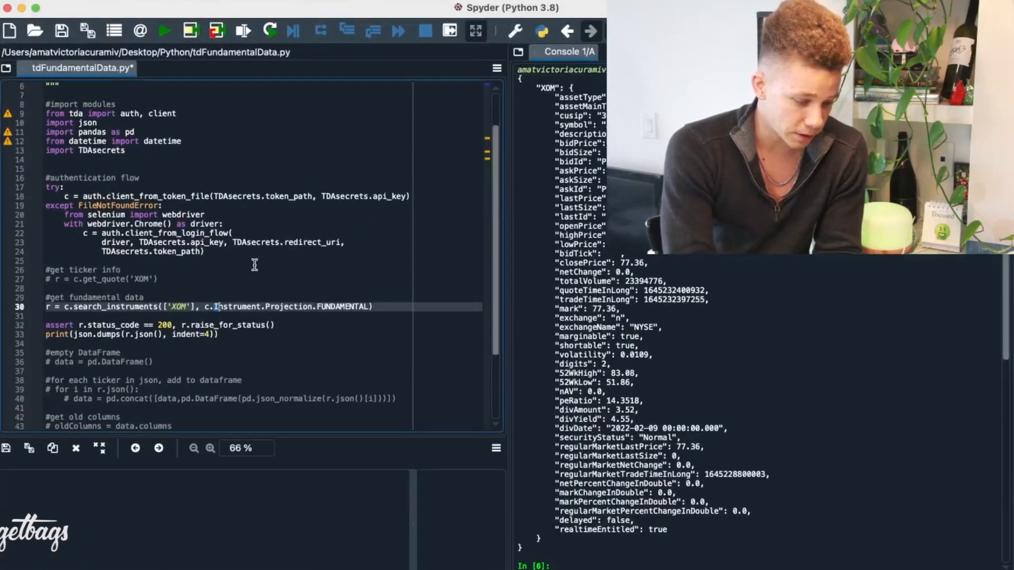
Inspect the Instrument.Projection.FUNDAMENTAL argument and rerun to print XOM's fundamentals JSON
{"action": "double_click", "coordinate": [183, 306]}
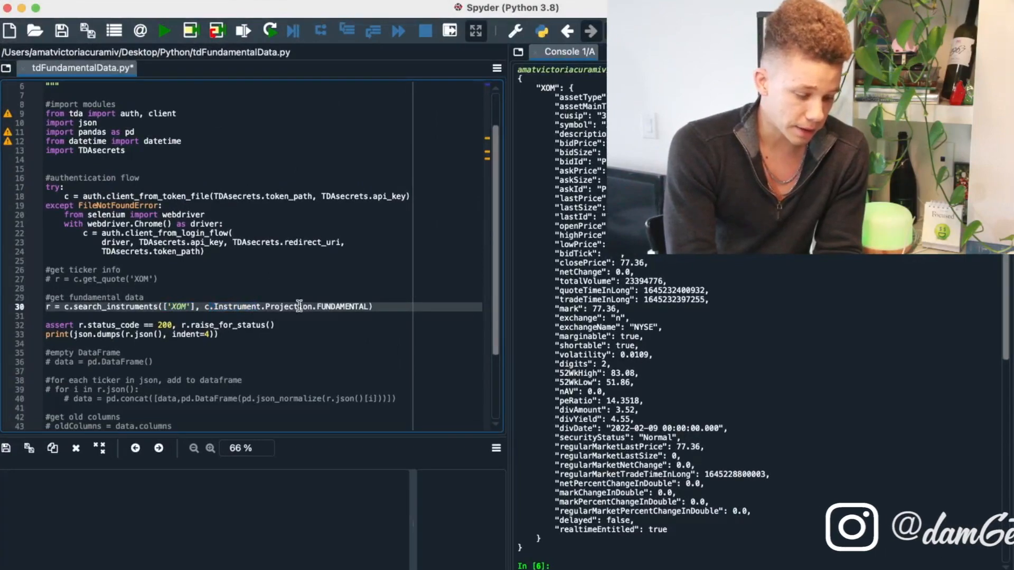
{"action": "left_click_drag", "start_coordinate": [205, 306], "coordinate": [373, 306]}
{"action": "type", "text": ","}
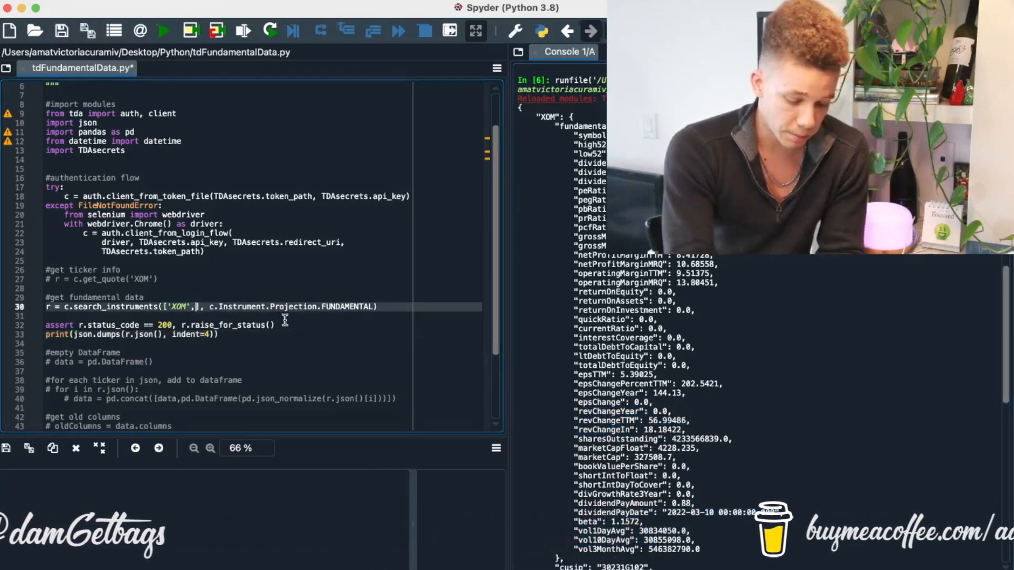
Extend the ticker list with 'PDF','AAPL','MUR', run, and browse each ticker's fundamentals in the console
{"action": "type", "text": "'PDF','AAPL','MUR'"}
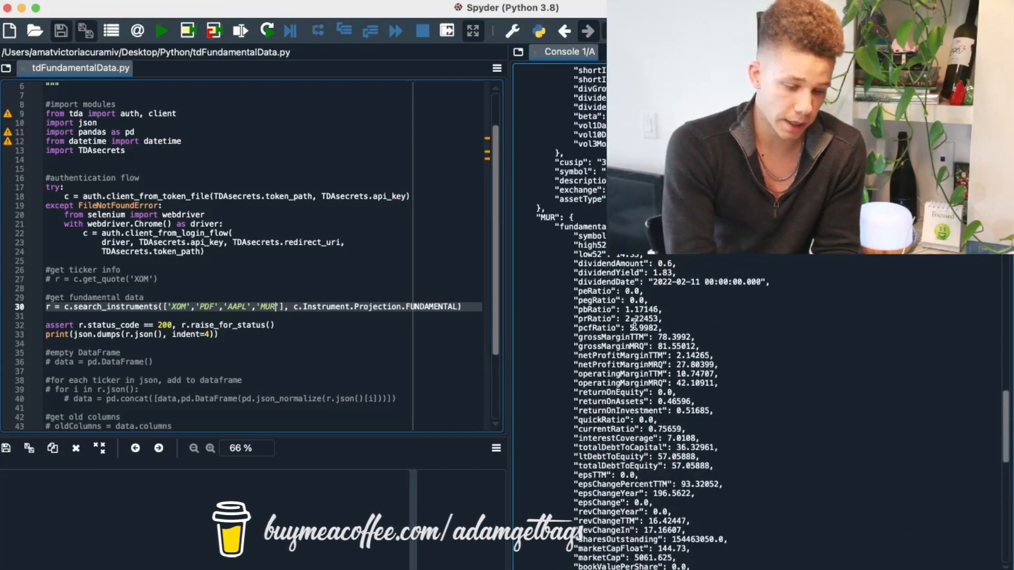
{"action": "left_click", "coordinate": [161, 30]}
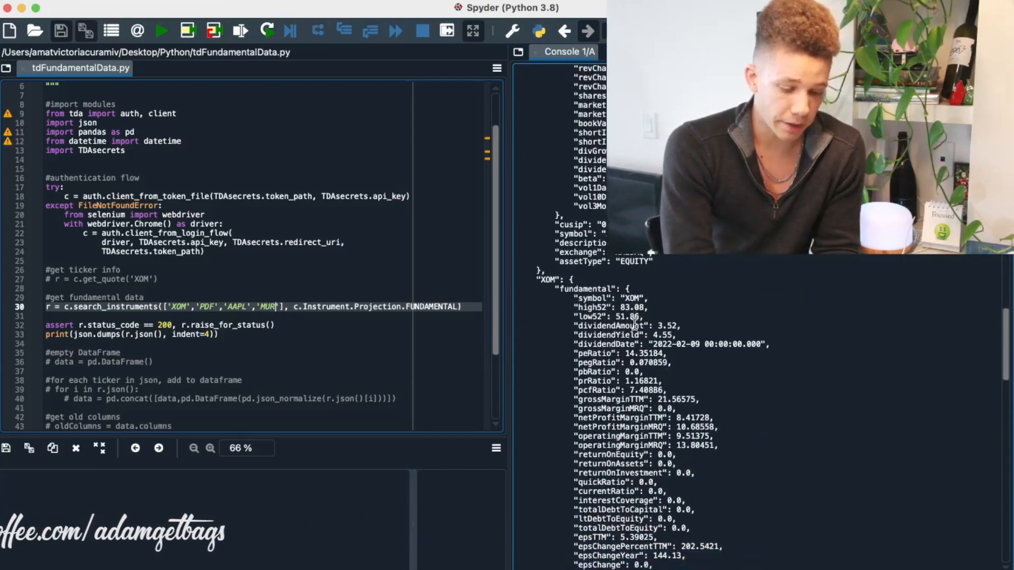
{"action": "scroll", "scroll_direction": "down", "scroll_amount": 3}
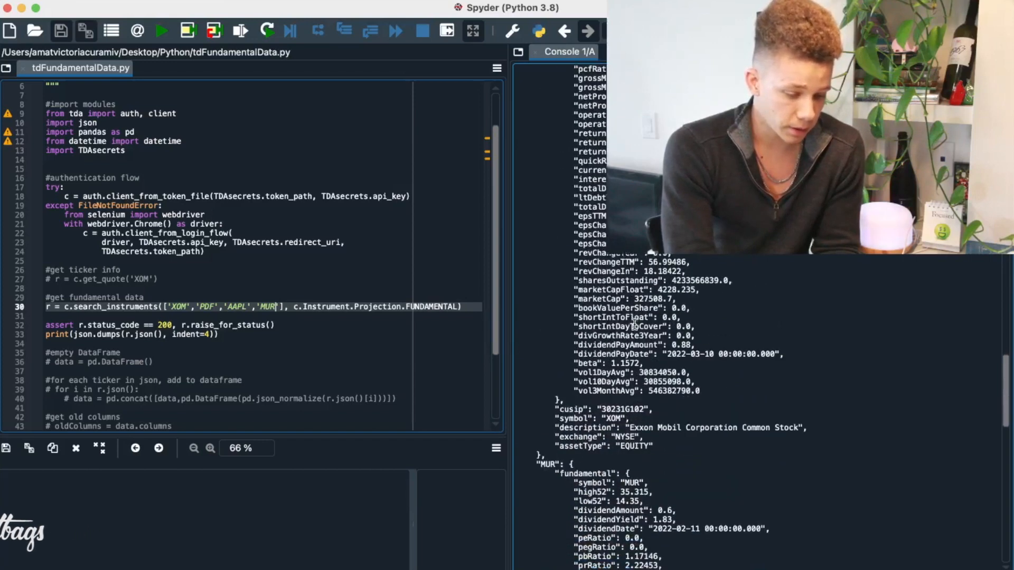
{"action": "scroll", "scroll_direction": "down", "scroll_amount": 3}
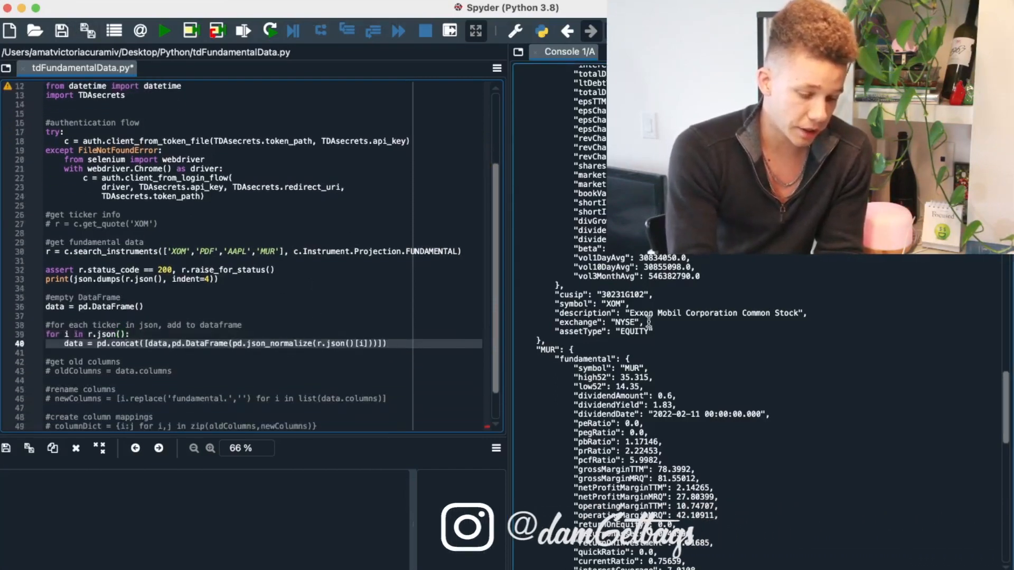
Uncomment the oldColumns, newColumns prefix-stripping and columnDict zip lines
{"action": "scroll", "scroll_direction": "down", "scroll_amount": 3}
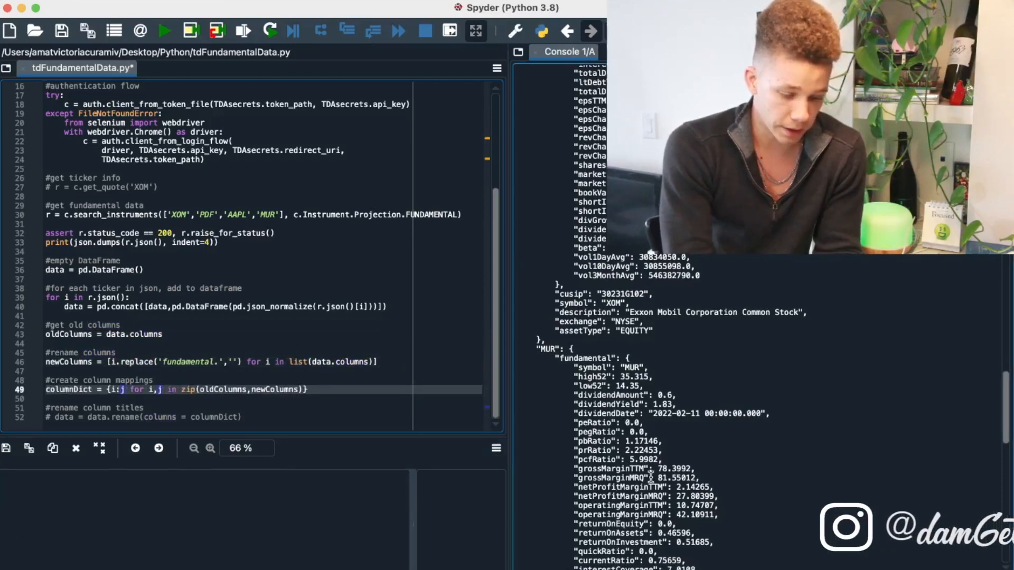
Correct 'PDF' to 'PBF', activate data.rename(columns=columnDict), and show the 4-row, 51-column DataFrame
{"action": "scroll", "scroll_direction": "down", "scroll_amount": 3}
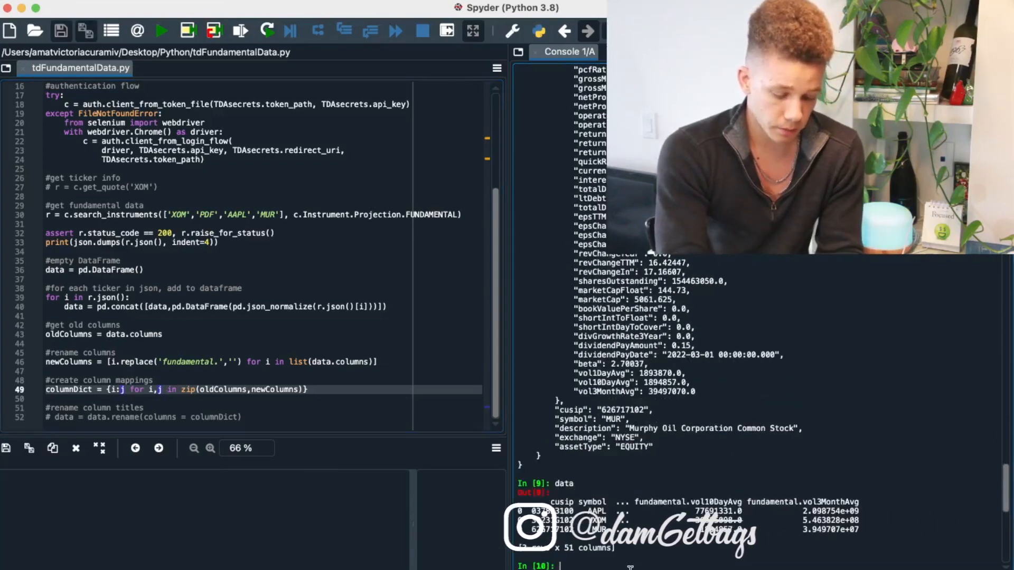
{"action": "double_click", "coordinate": [655, 501]}
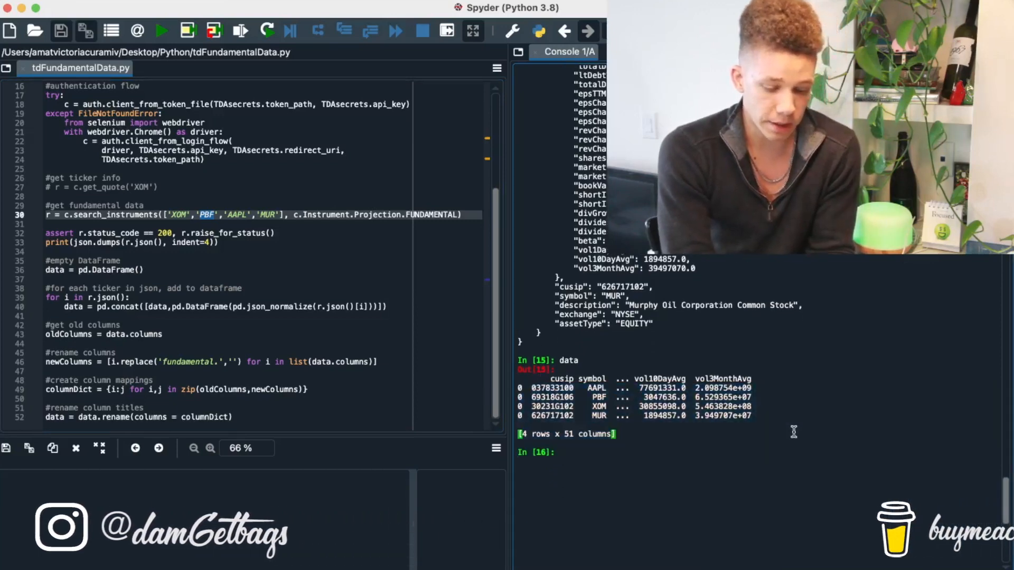
{"action": "type", "text": "da"}
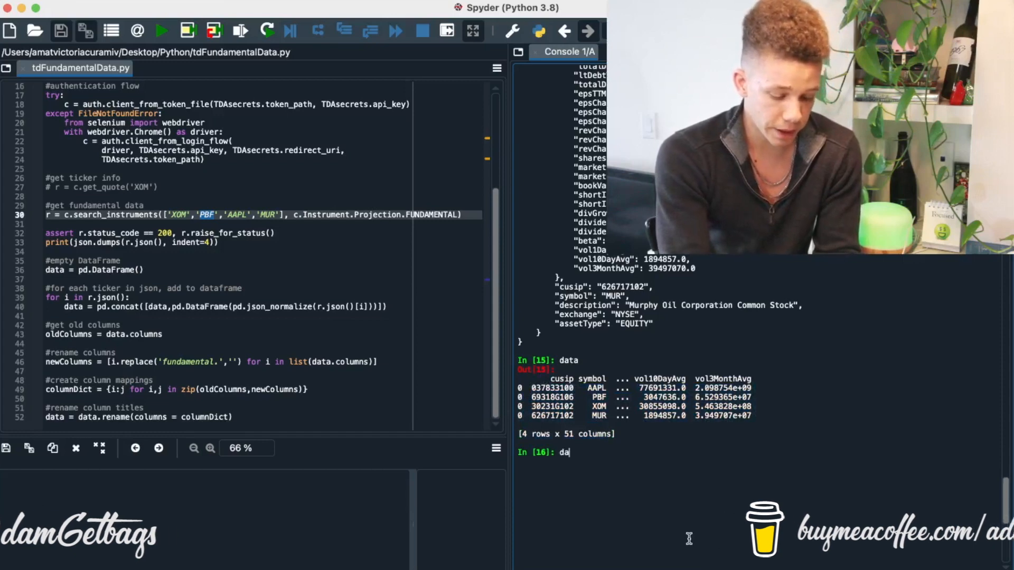